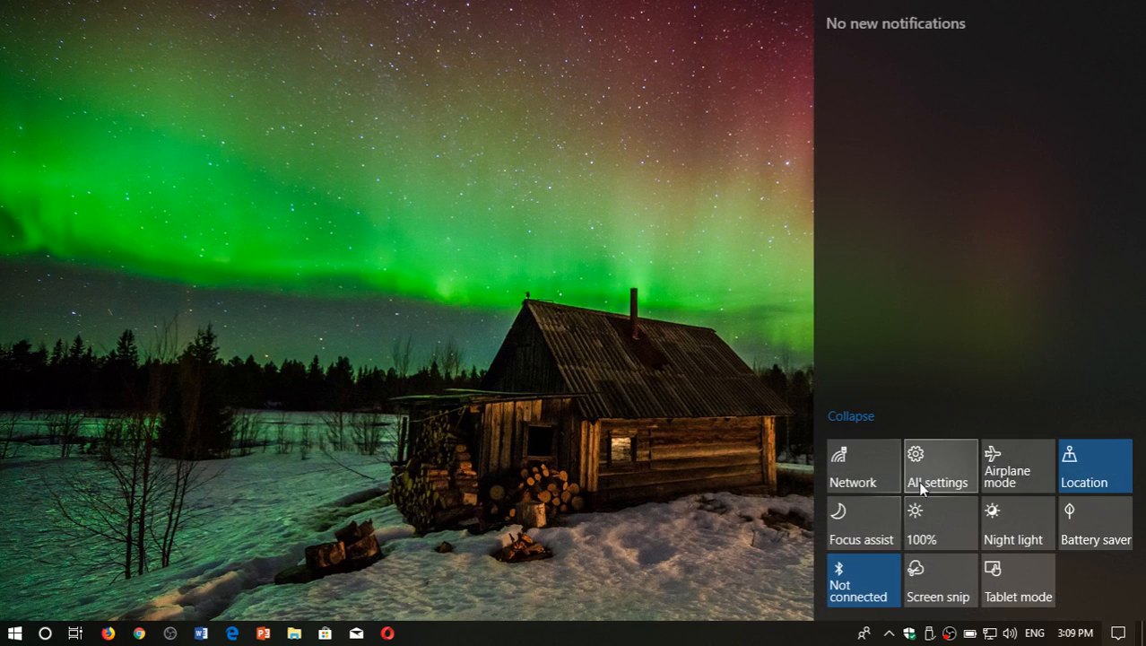
# - Go from Action Center through All settings and Update & Security to Windows Insider Program
pyautogui.click(938, 465)
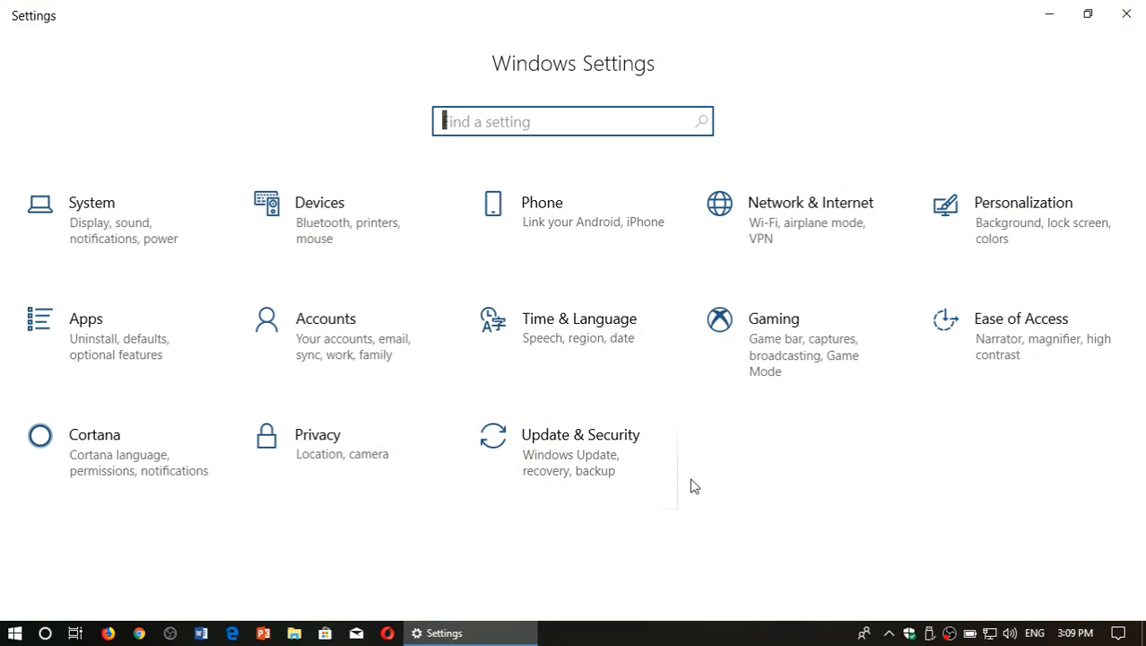
pyautogui.click(580, 434)
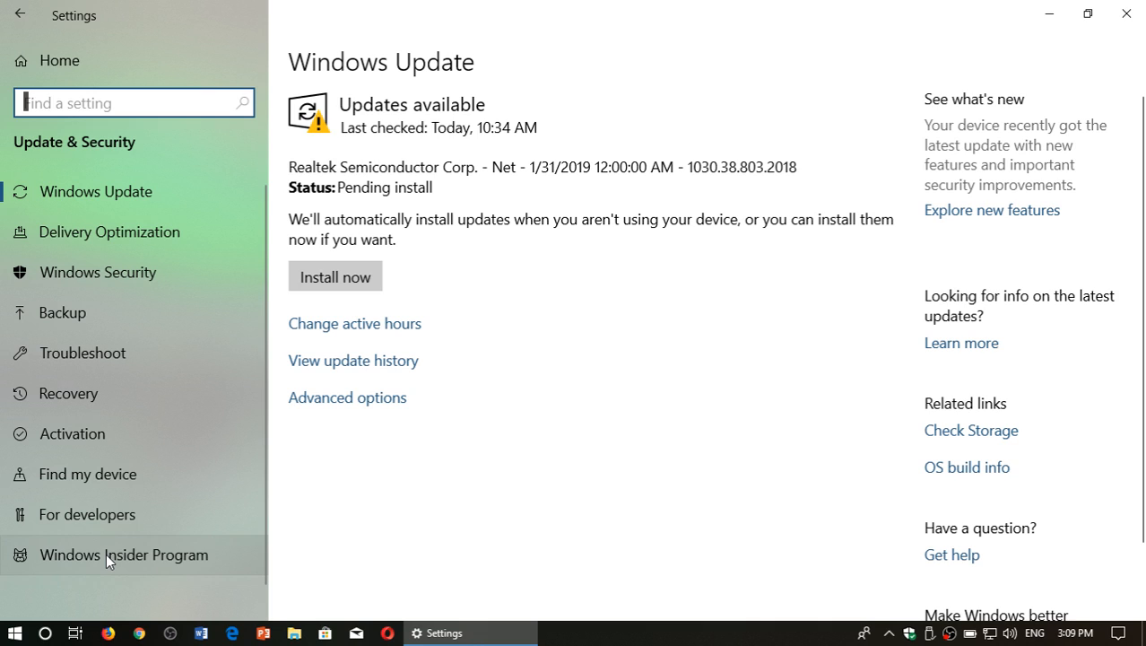
pyautogui.click(124, 555)
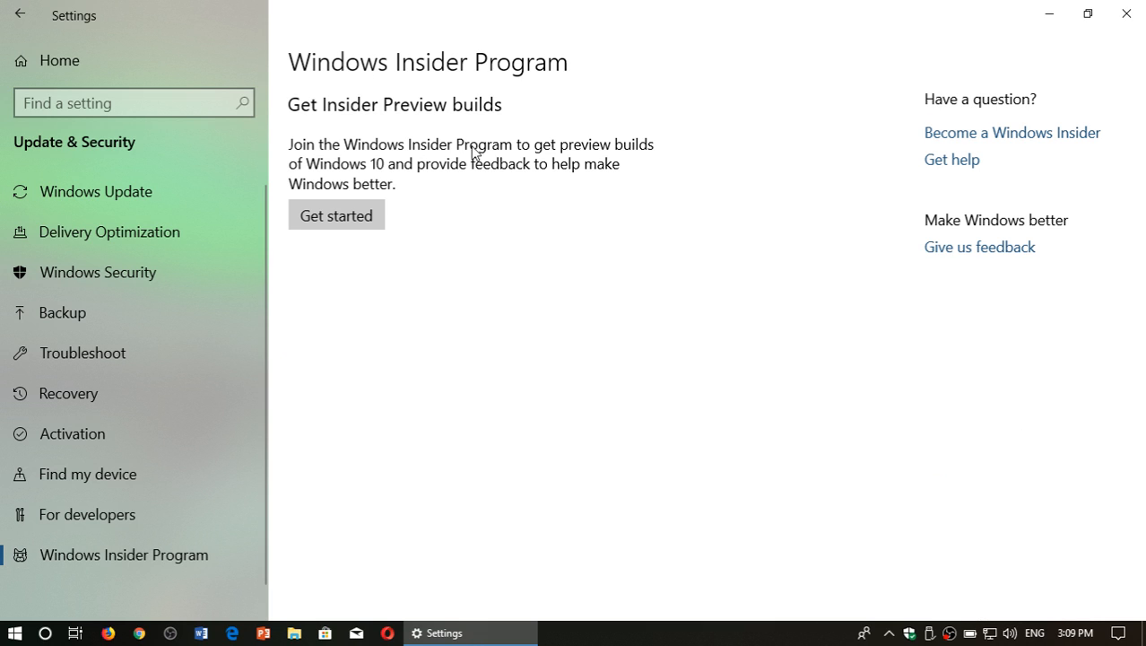
pyautogui.moveTo(336, 219)
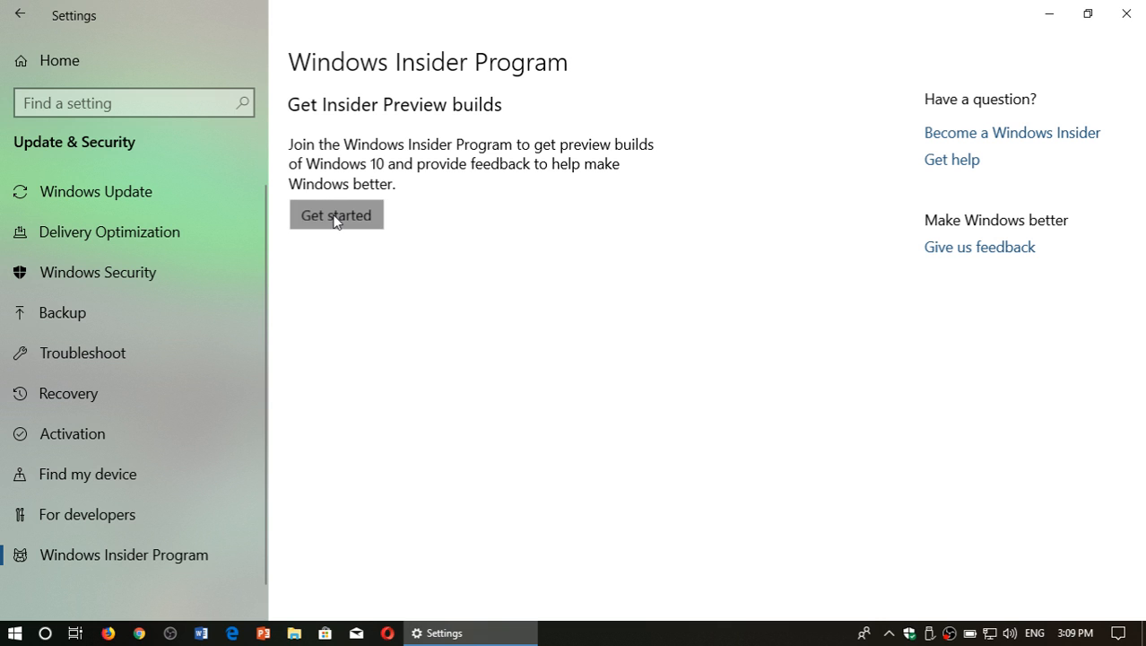
# - Start Insider enrollment with Get started and link an account
pyautogui.click(336, 214)
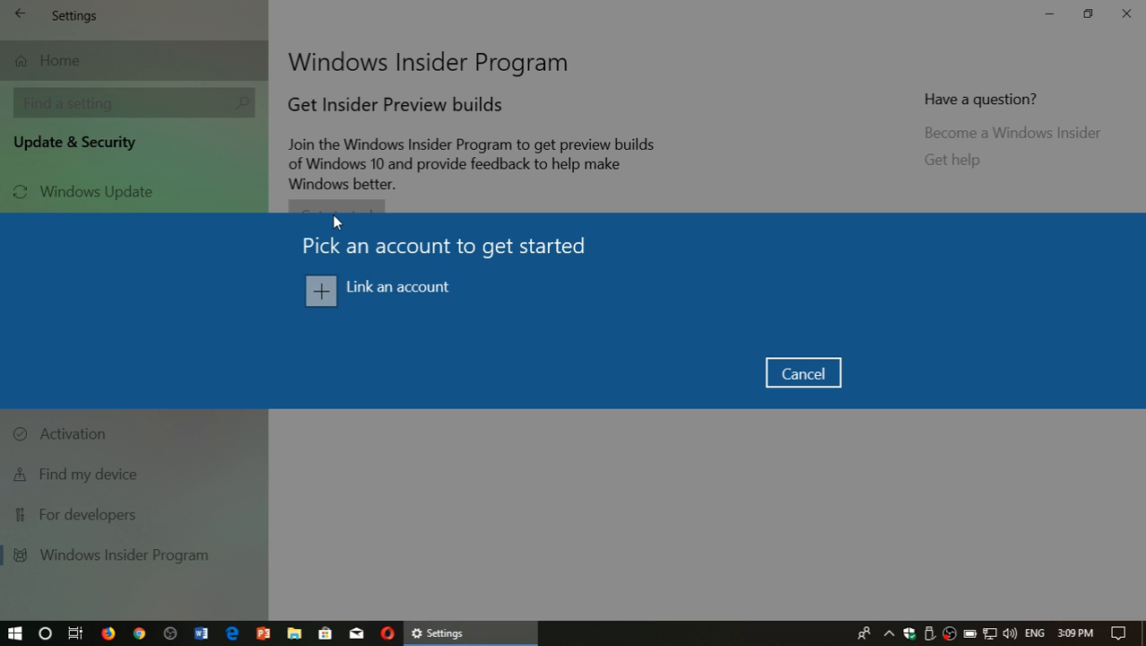
pyautogui.moveTo(322, 284)
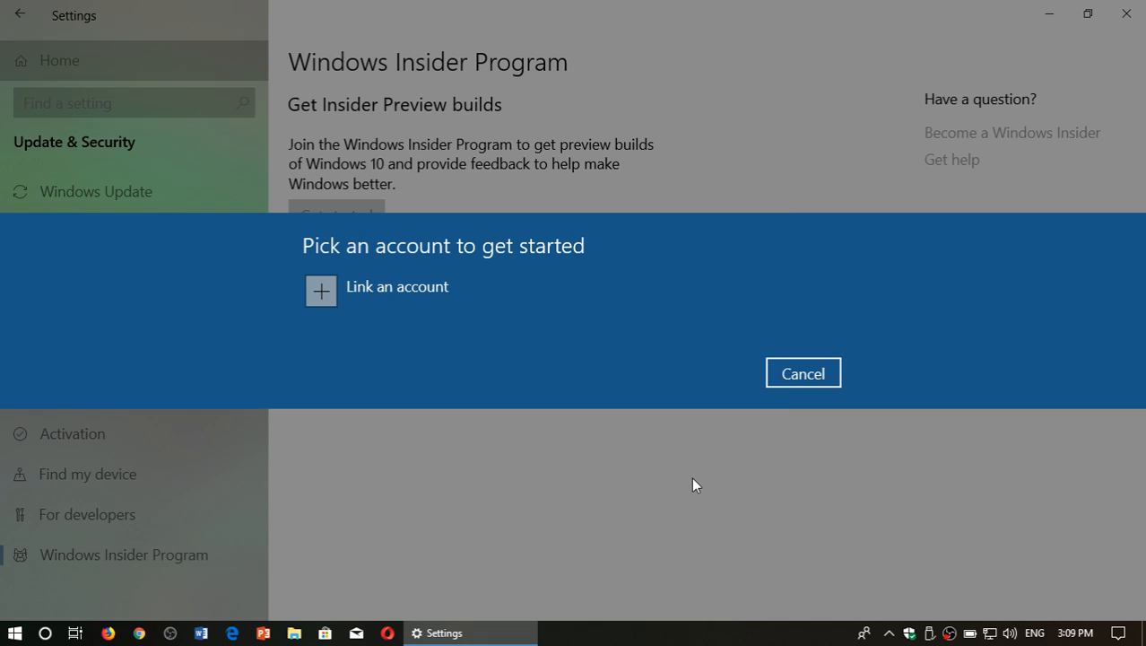
pyautogui.click(376, 287)
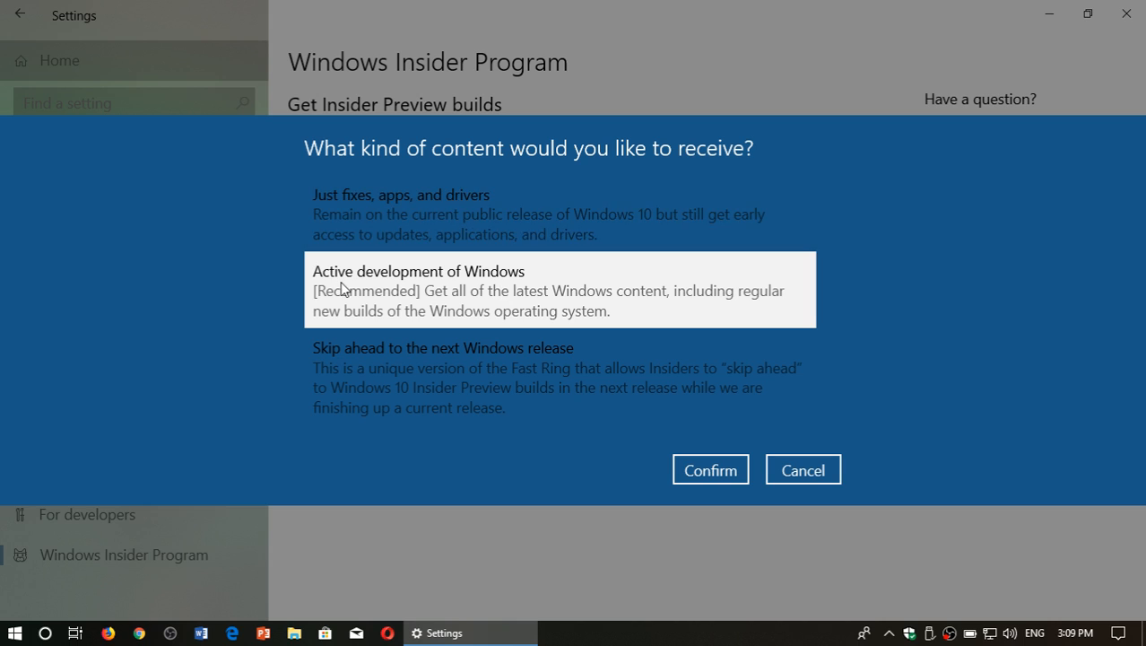
pyautogui.moveTo(463, 300)
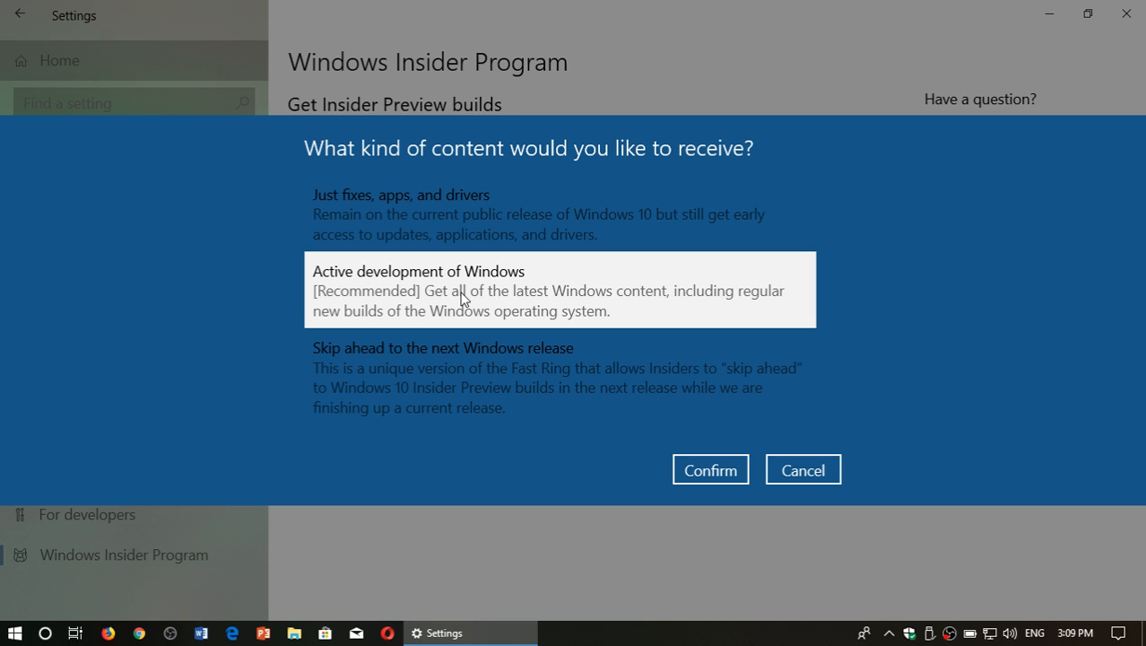
pyautogui.moveTo(526, 296)
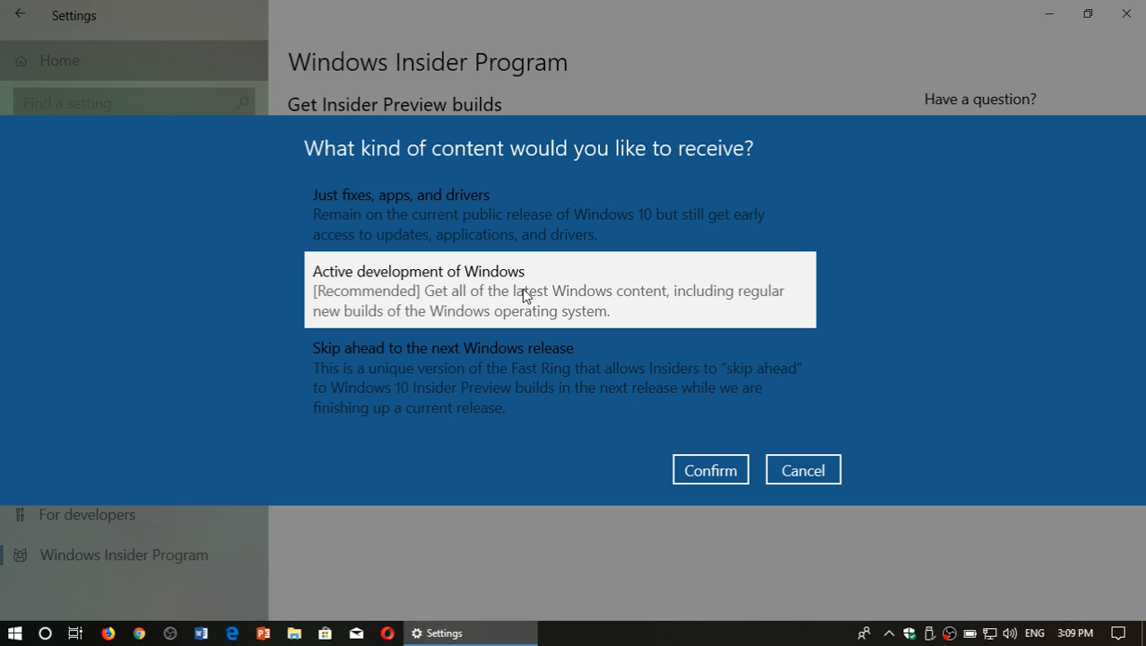
pyautogui.moveTo(714, 476)
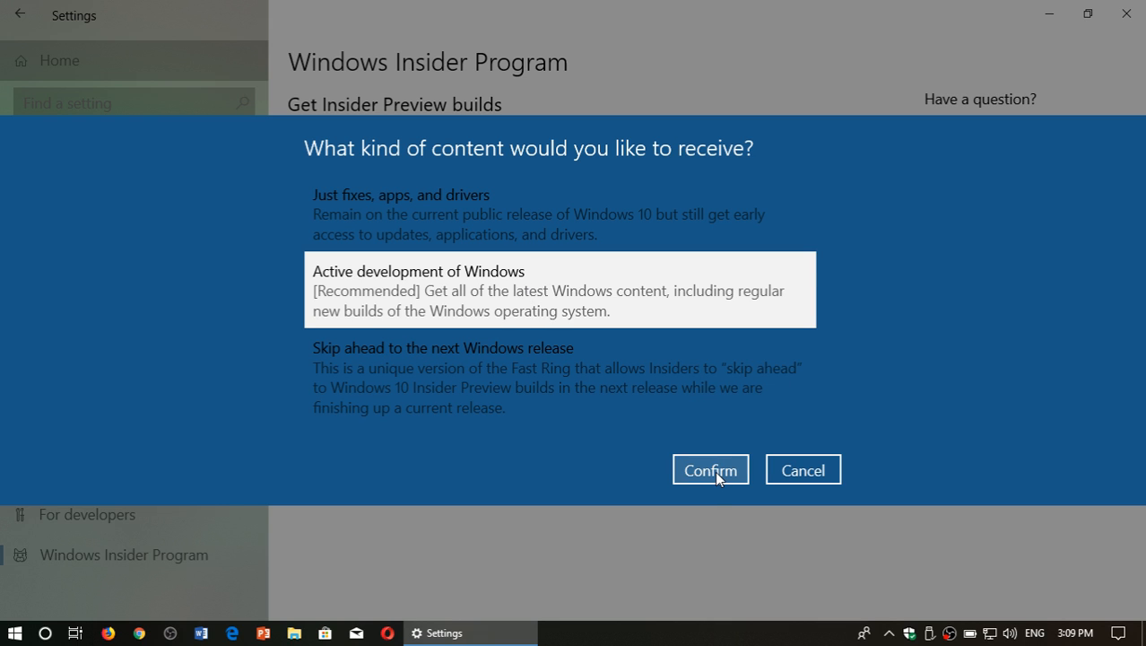
# - Confirm active development content, the Fast pace, and the Insider agreement
pyautogui.click(710, 469)
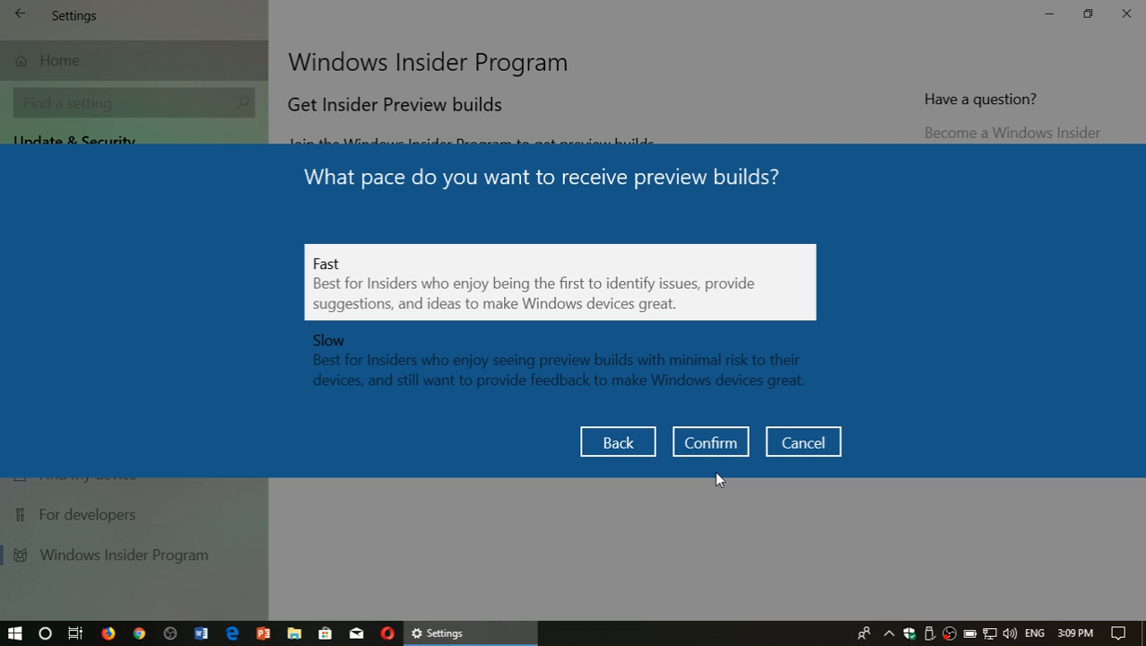
pyautogui.moveTo(376, 303)
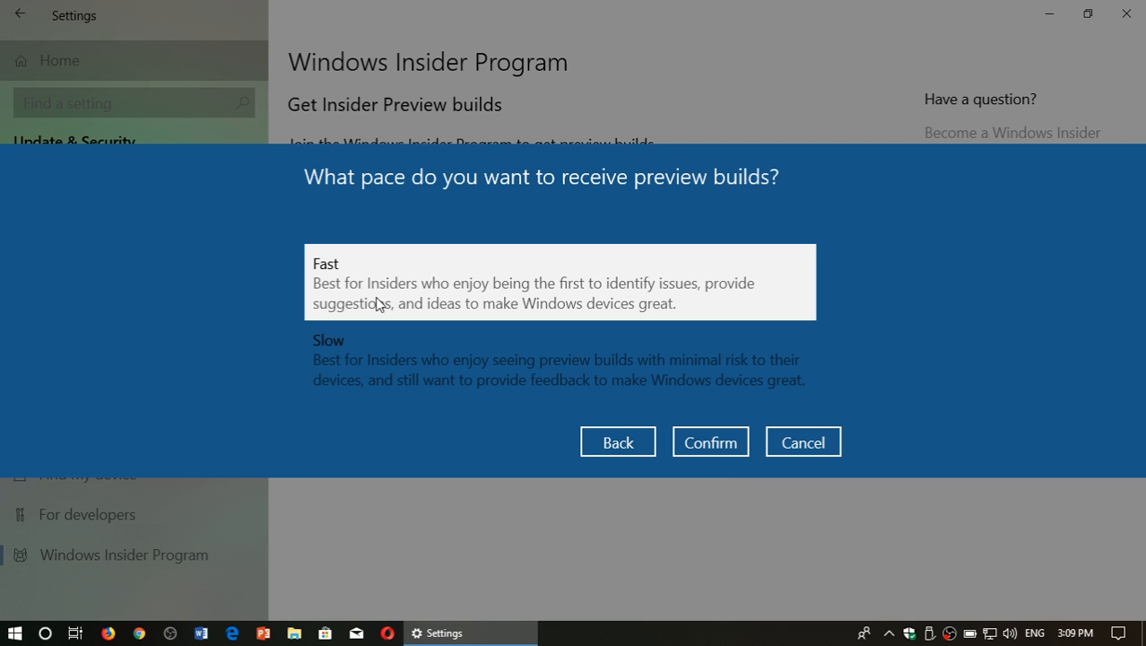
pyautogui.moveTo(721, 448)
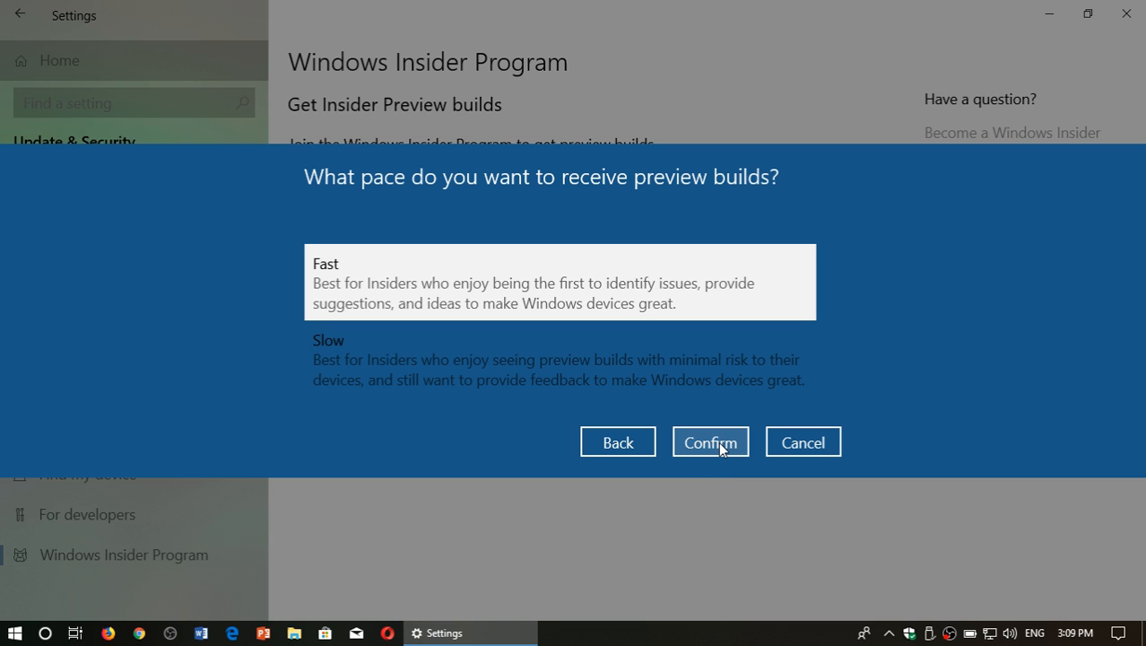
pyautogui.click(710, 441)
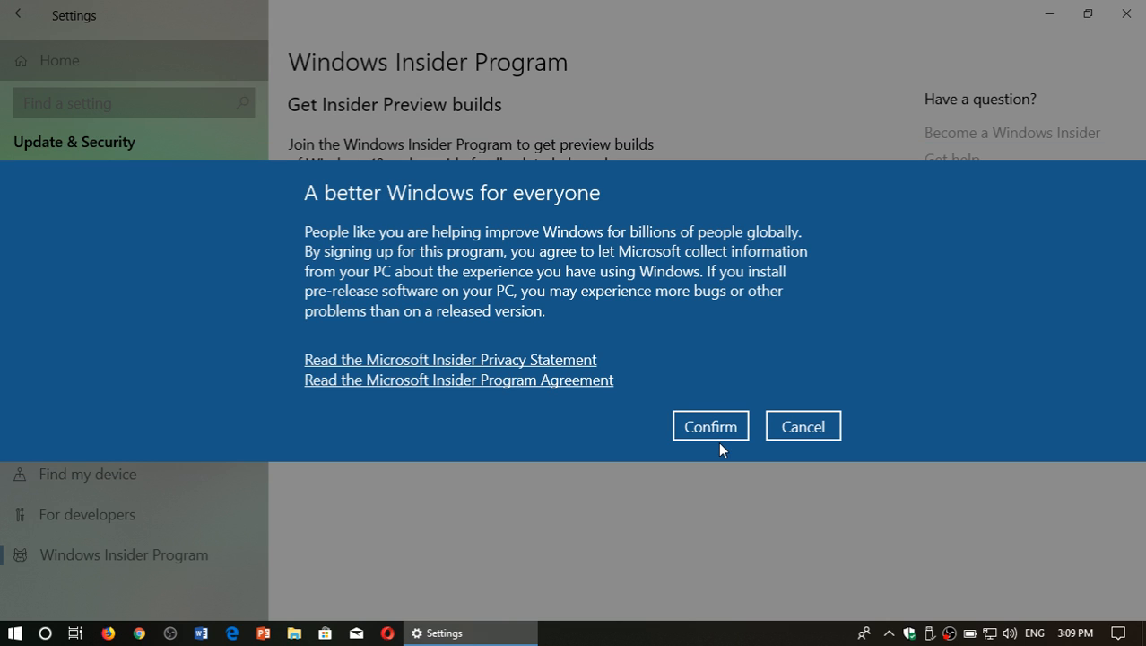
pyautogui.moveTo(717, 431)
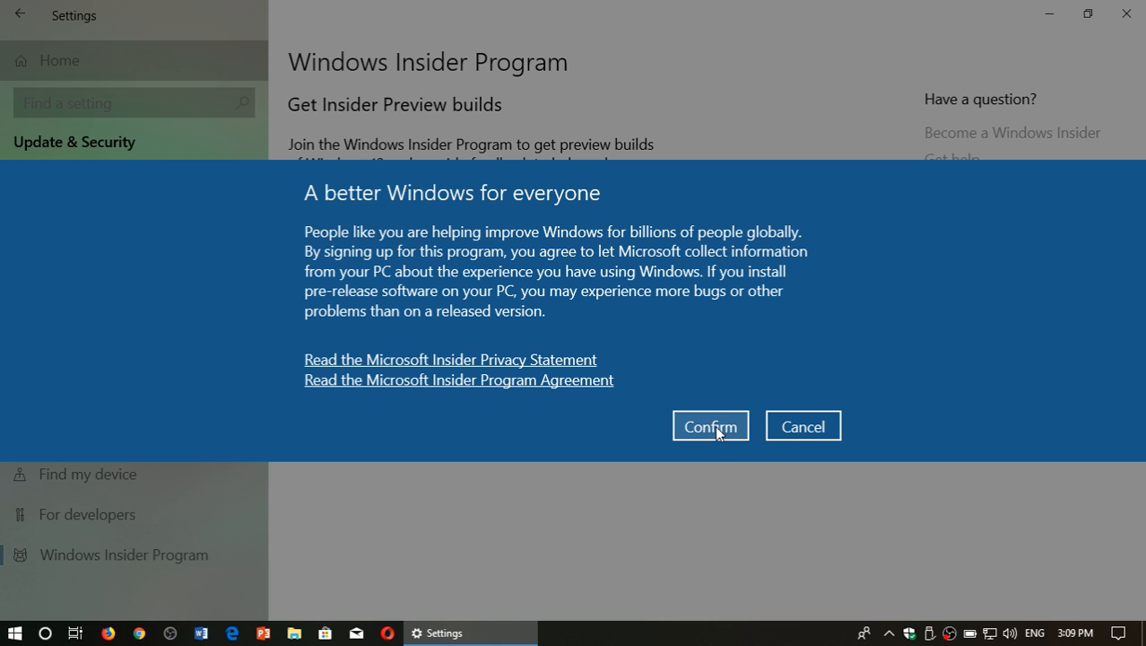
pyautogui.click(710, 425)
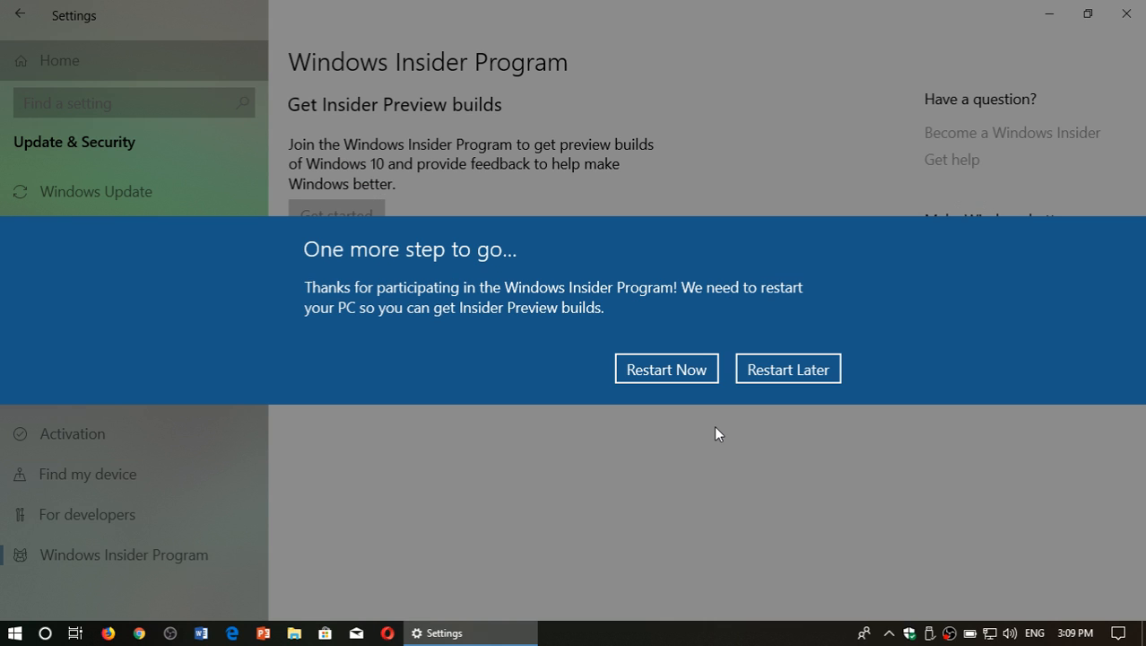
pyautogui.moveTo(689, 382)
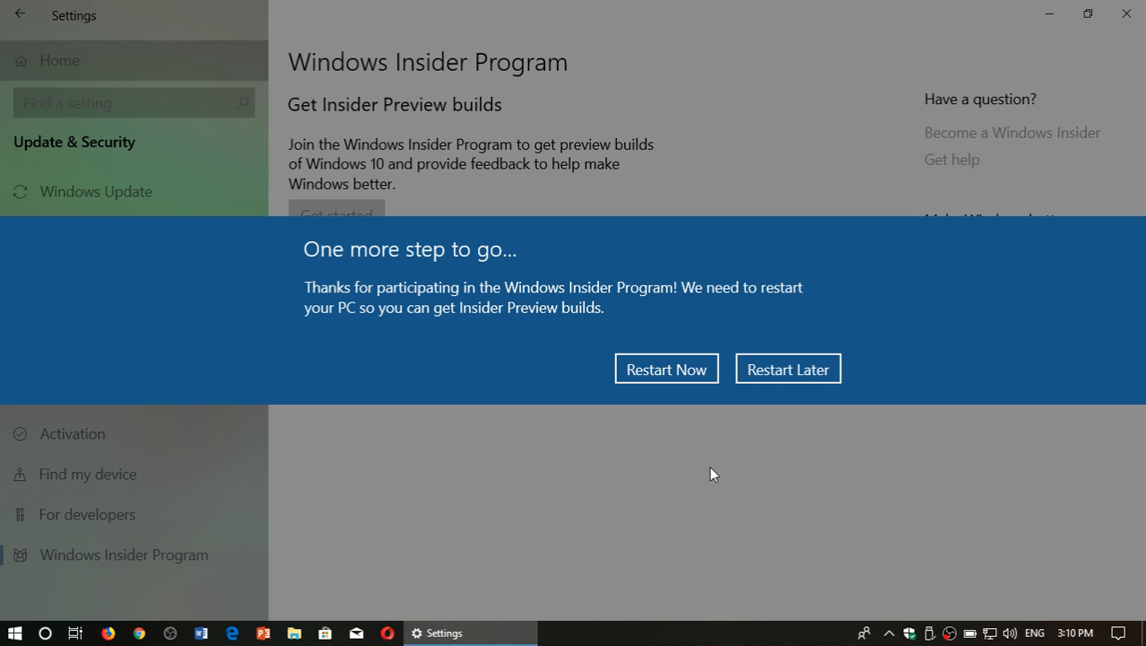
pyautogui.moveTo(796, 368)
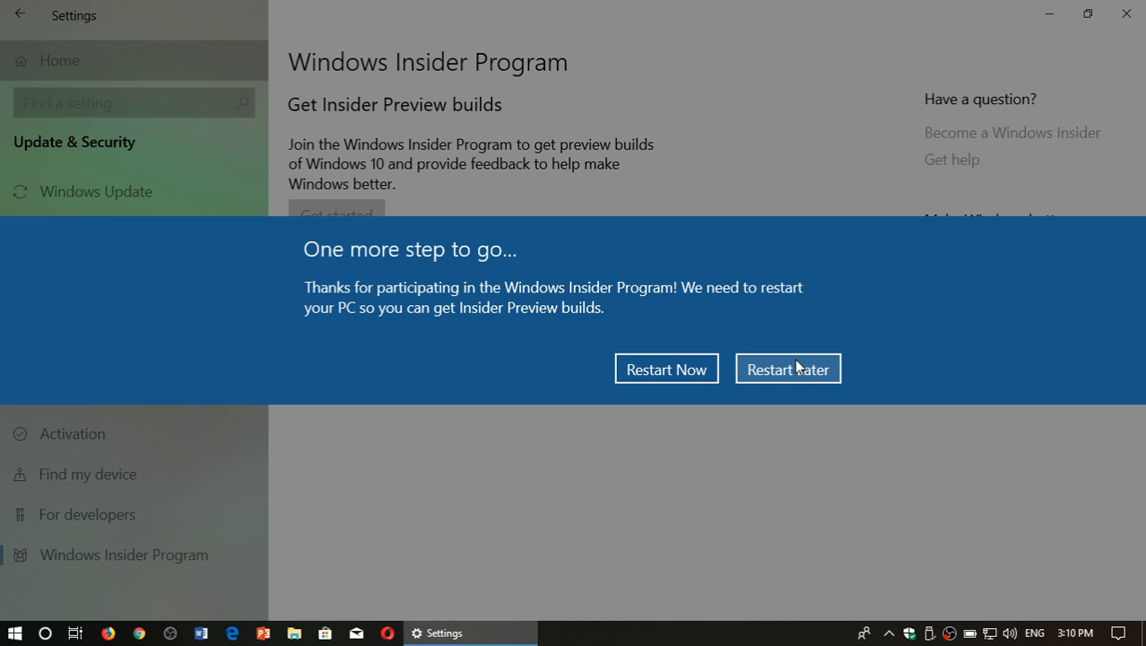
# - Defer the restart and open Action Center to see the Insider build settings notification
pyautogui.click(788, 368)
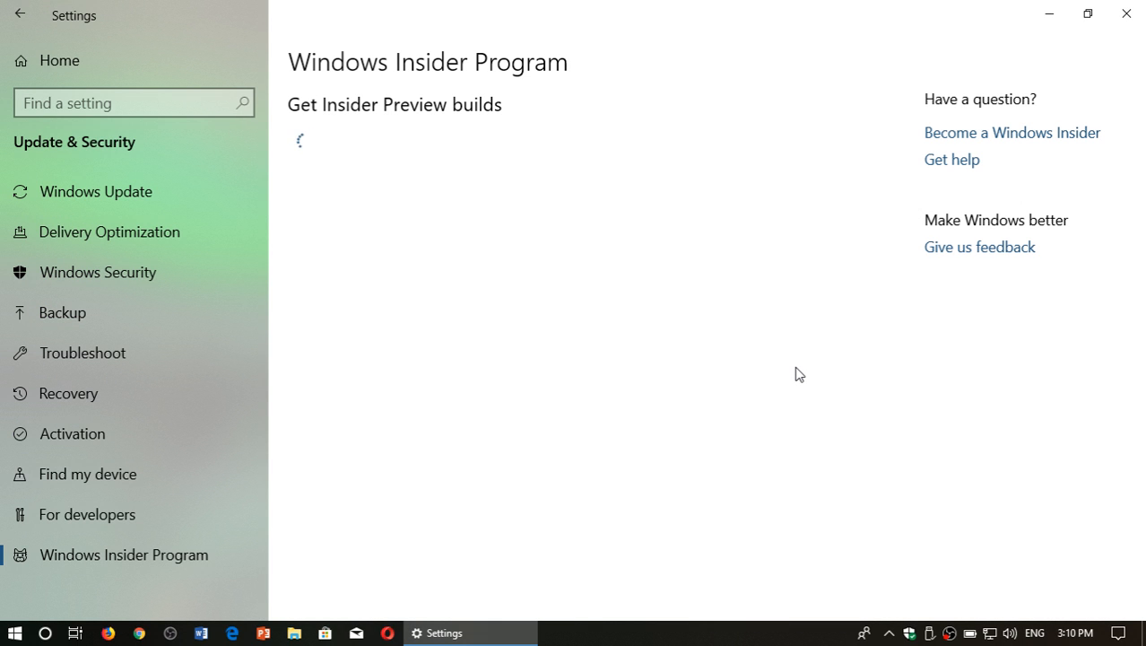
pyautogui.moveTo(427, 260)
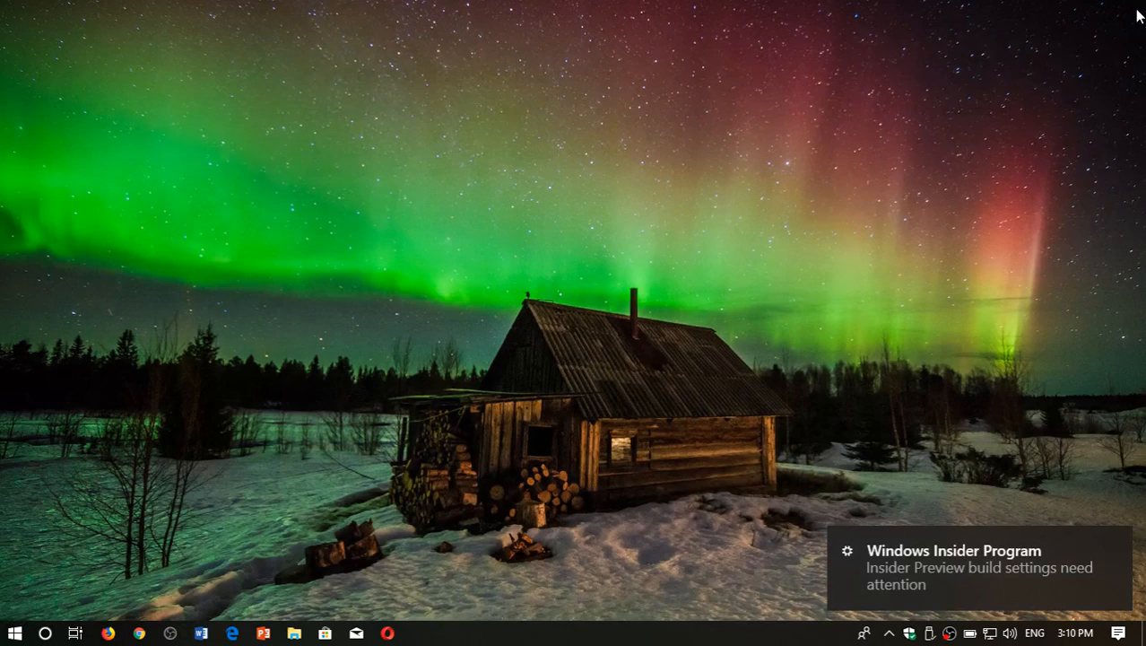
pyautogui.moveTo(888, 457)
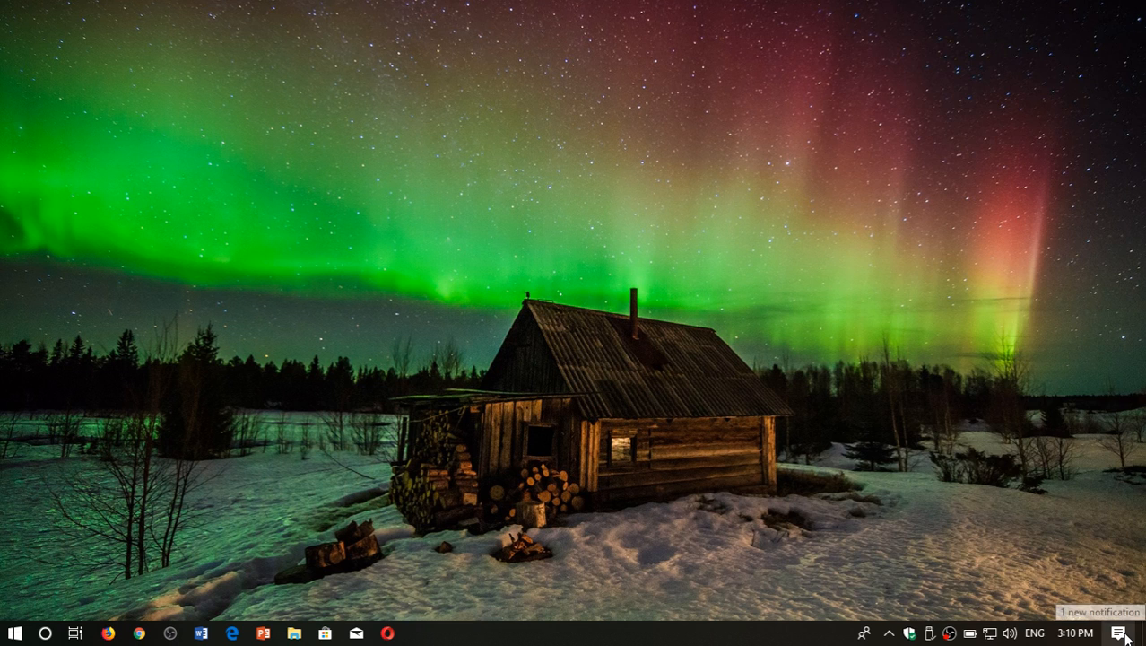
pyautogui.click(1118, 633)
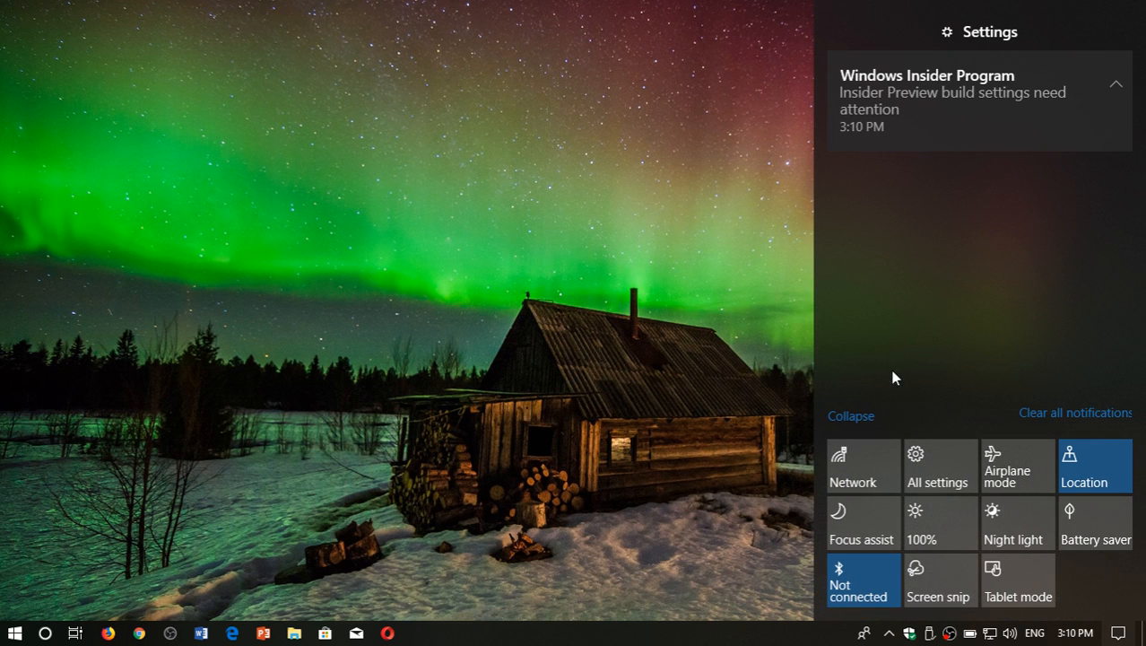